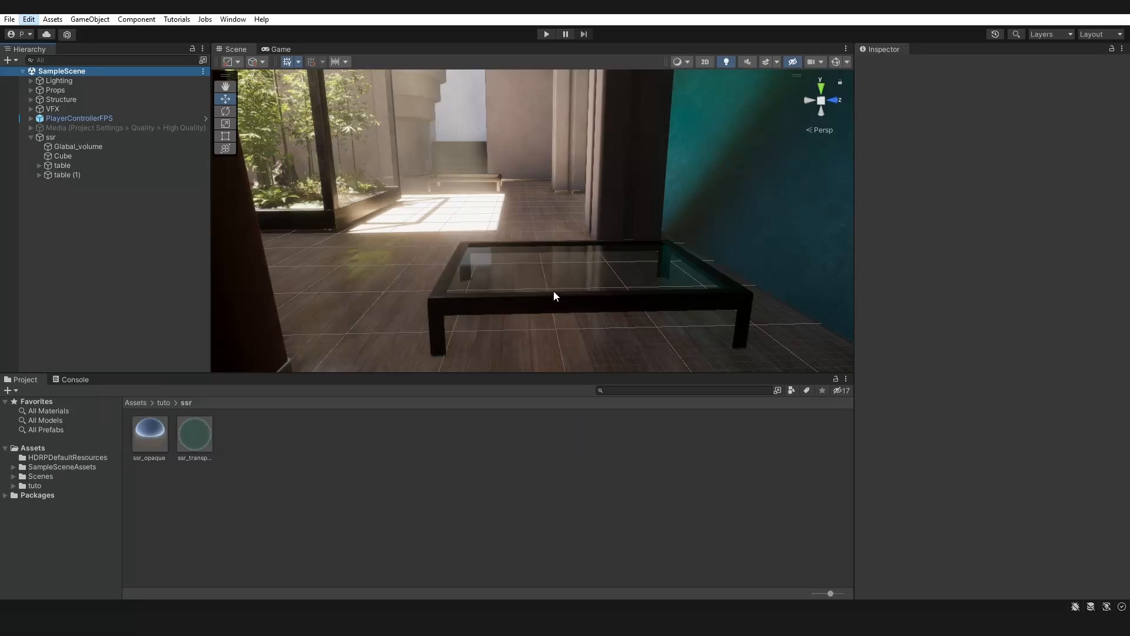
mouse_move(131, 88)
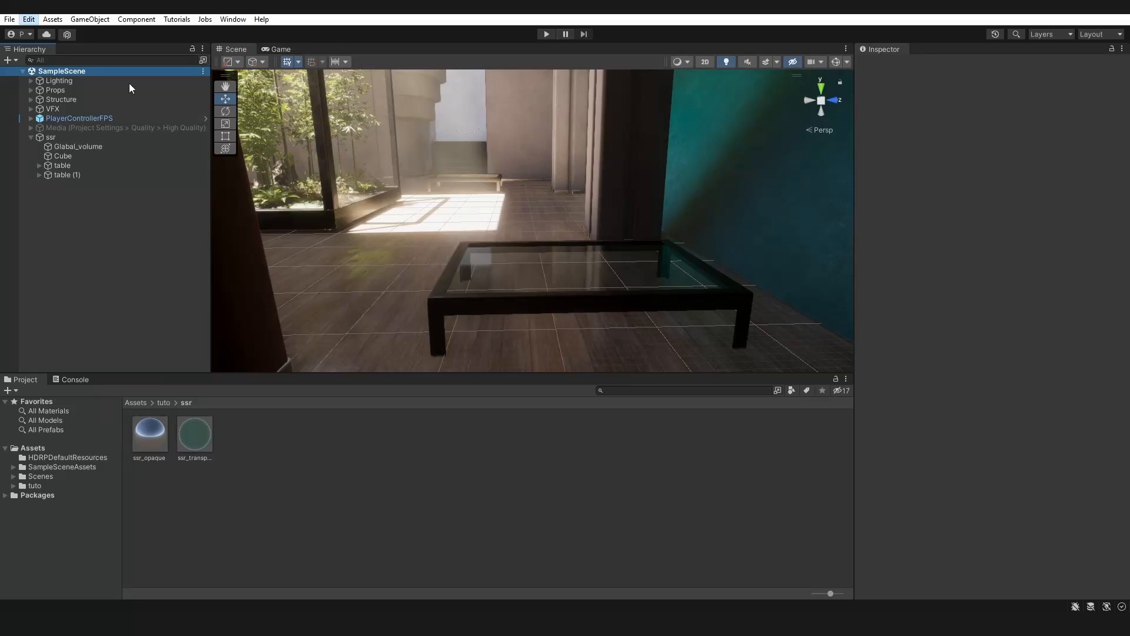
Bring up Project Settings from the Edit menu, landing on the HDRP asset page.
left_click(28, 18)
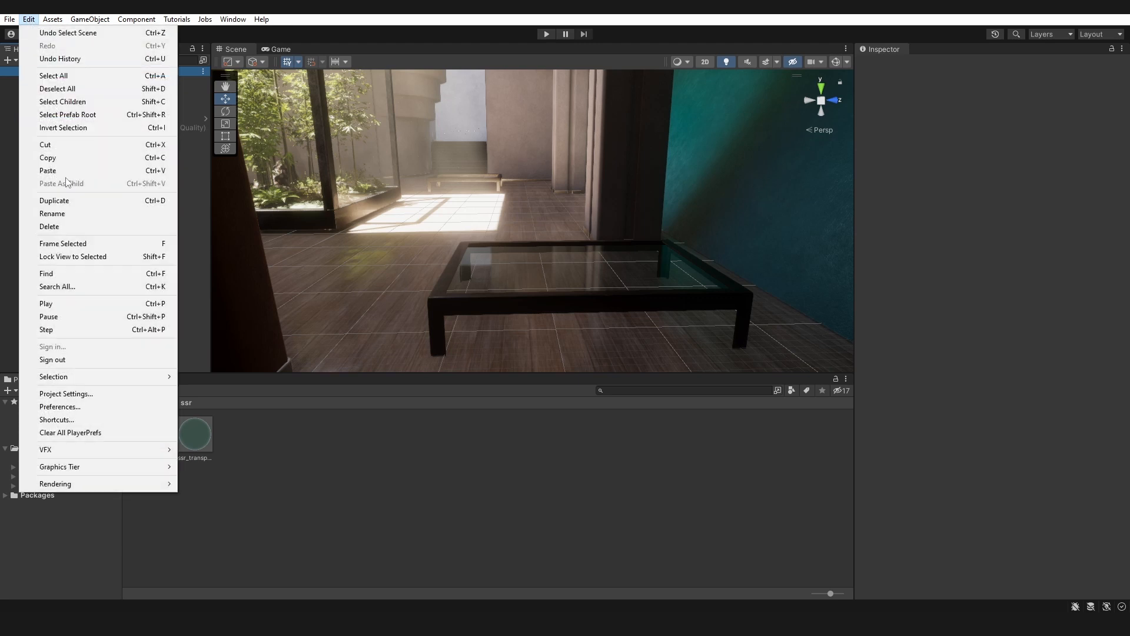
left_click(66, 393)
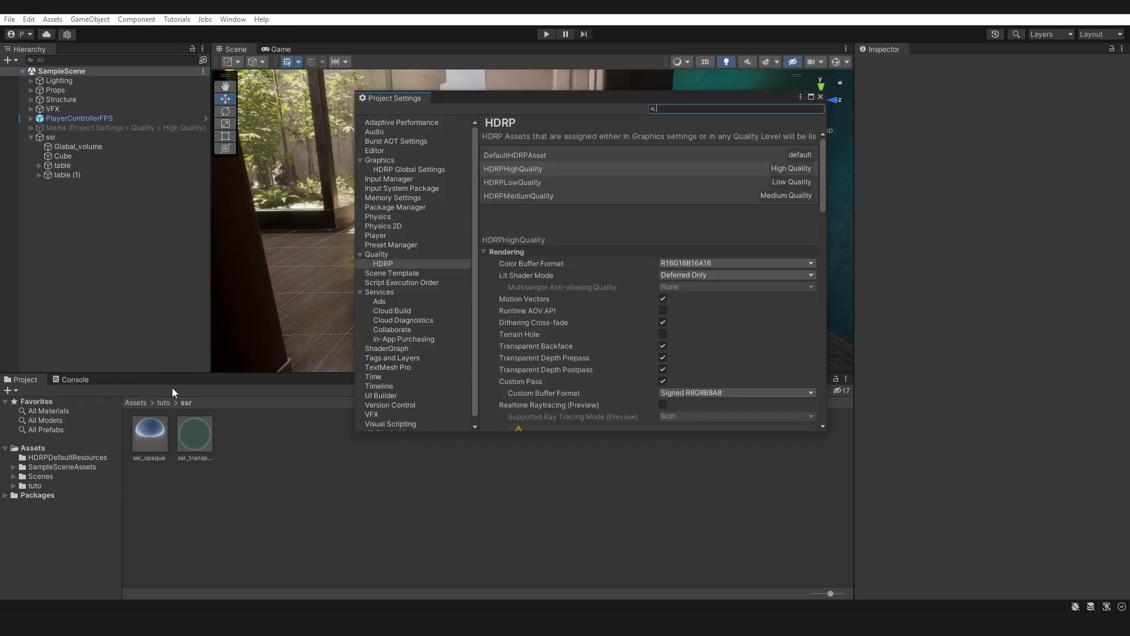
mouse_move(403, 175)
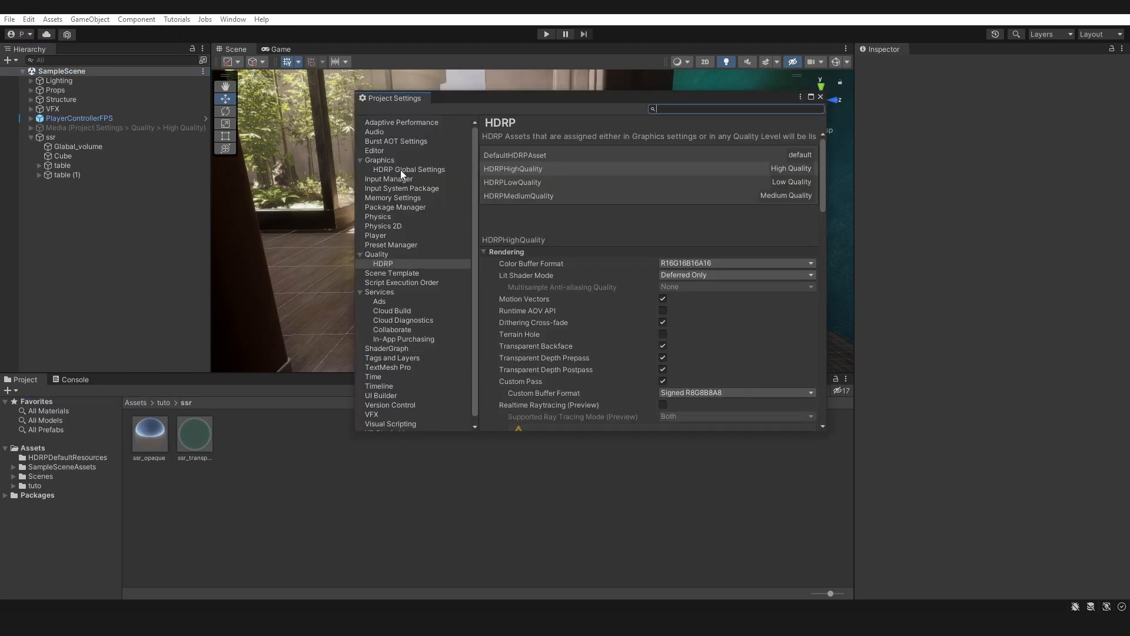
In HDRP Global Settings' default frame Lighting, enable Screen Space Reflection and Transparents, then show Quality.
left_click(409, 169)
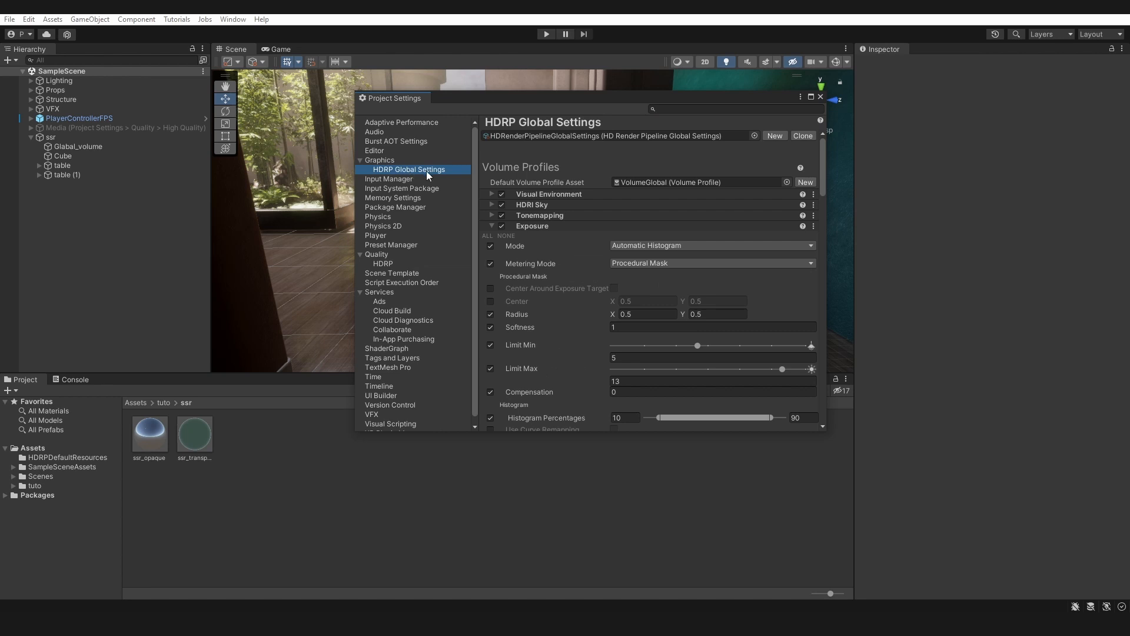
scroll("down", 3)
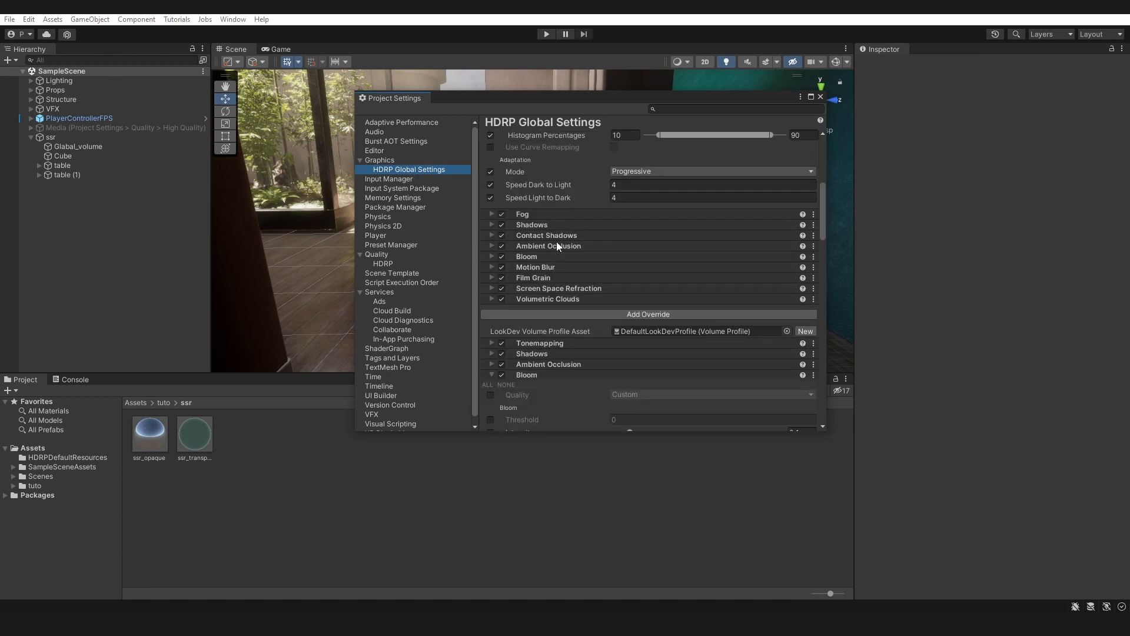
scroll("down", 3)
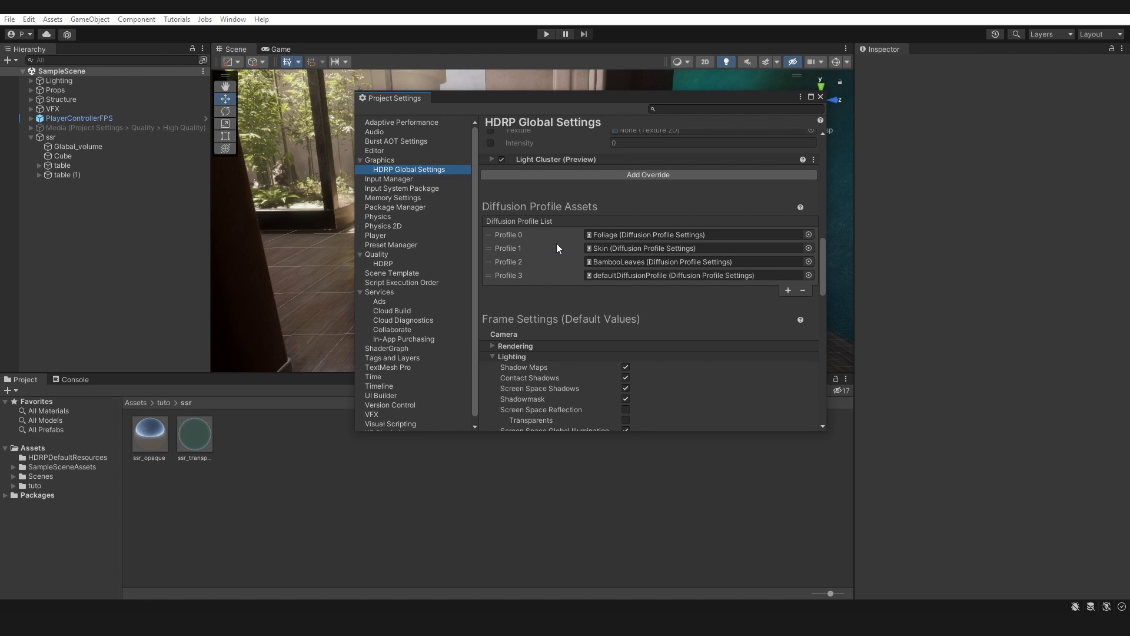
scroll("down", 3)
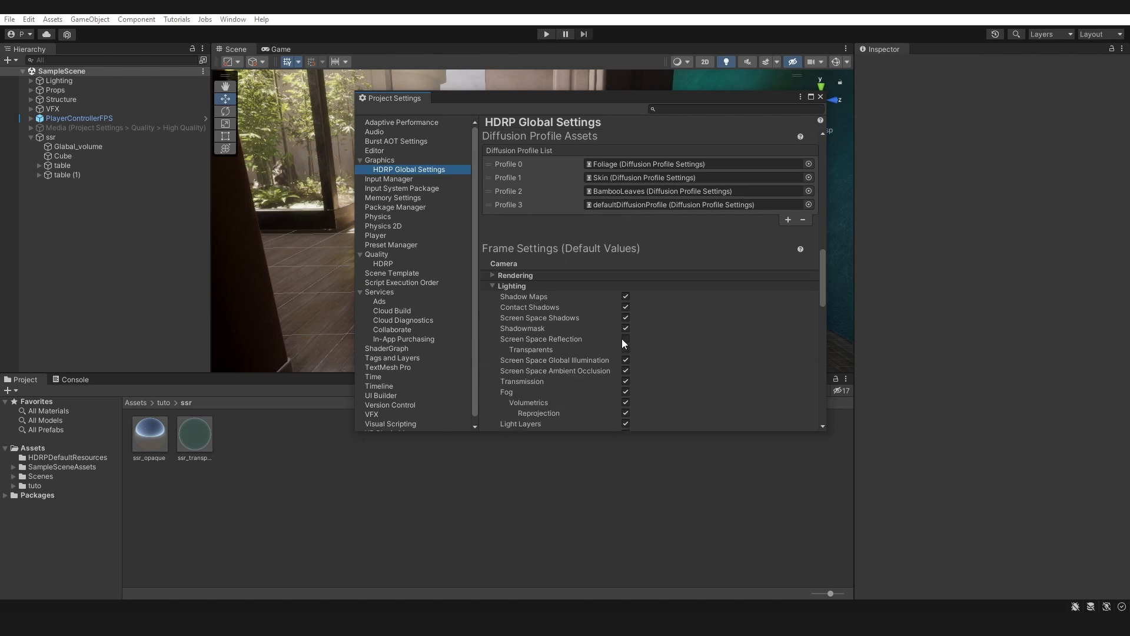
left_click(624, 339)
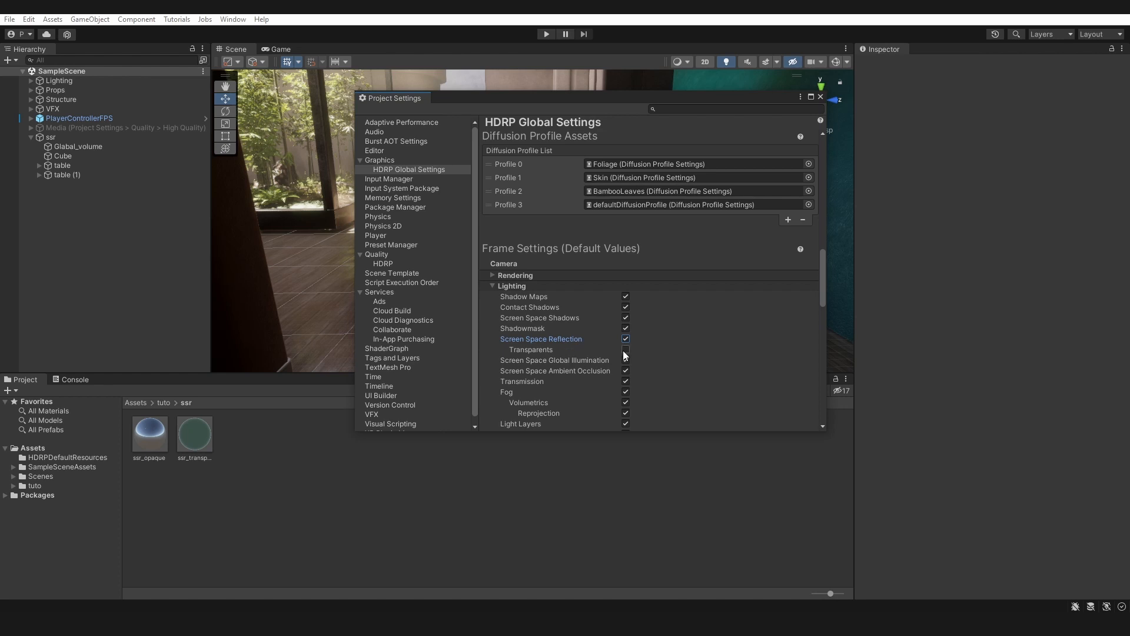
left_click(624, 350)
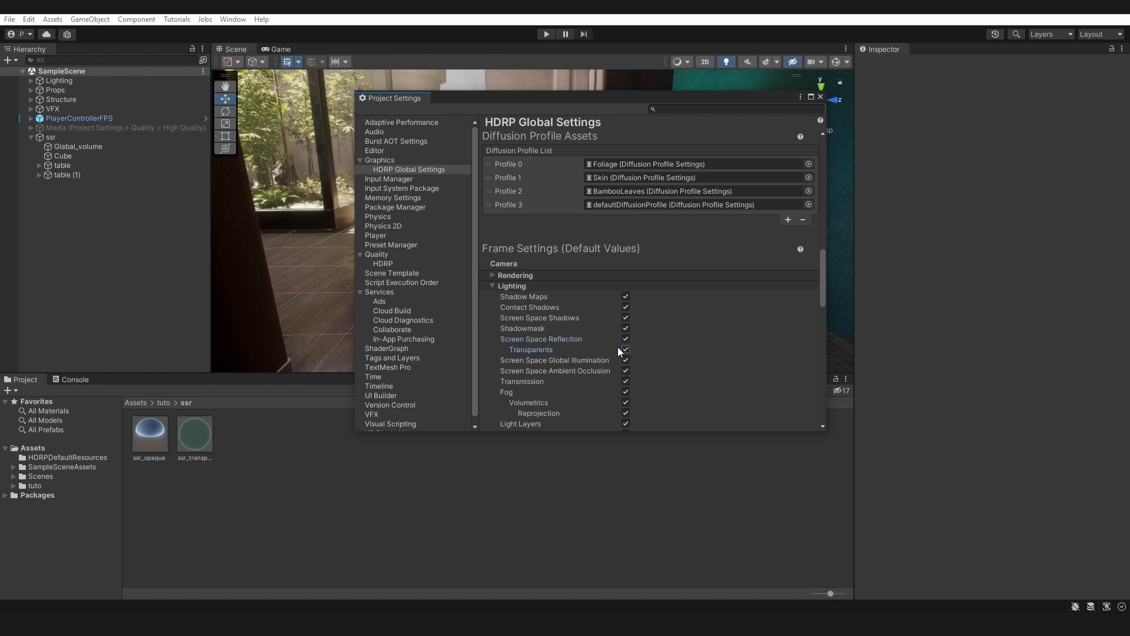
mouse_move(427, 257)
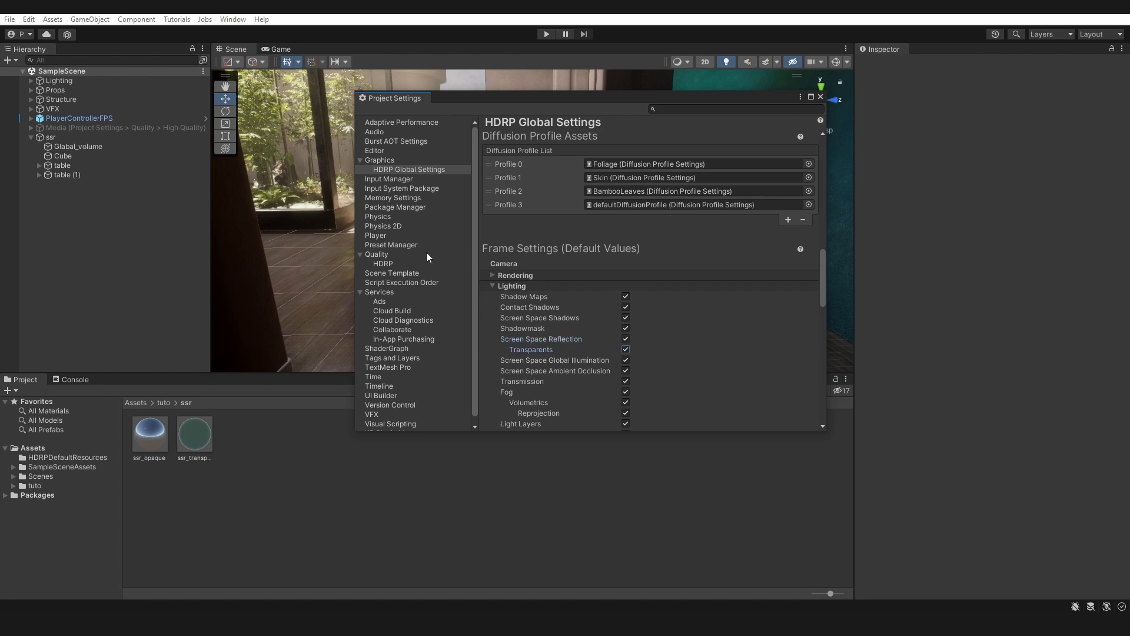
left_click(376, 255)
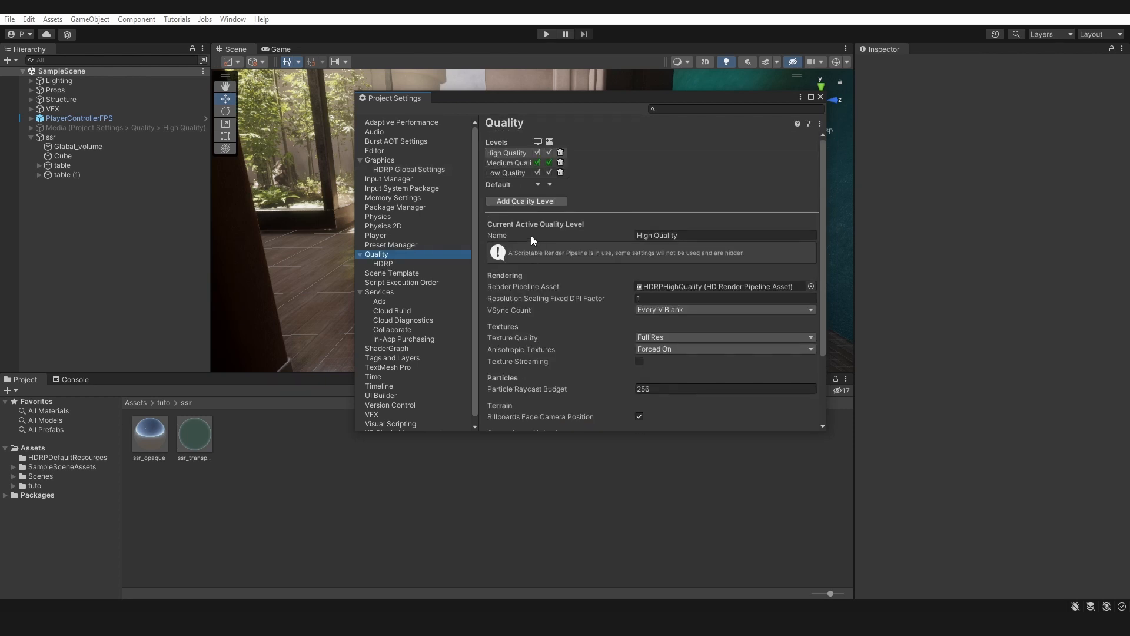
Check Medium Quality, return to High Quality, and show its HDRP asset settings.
left_click(509, 163)
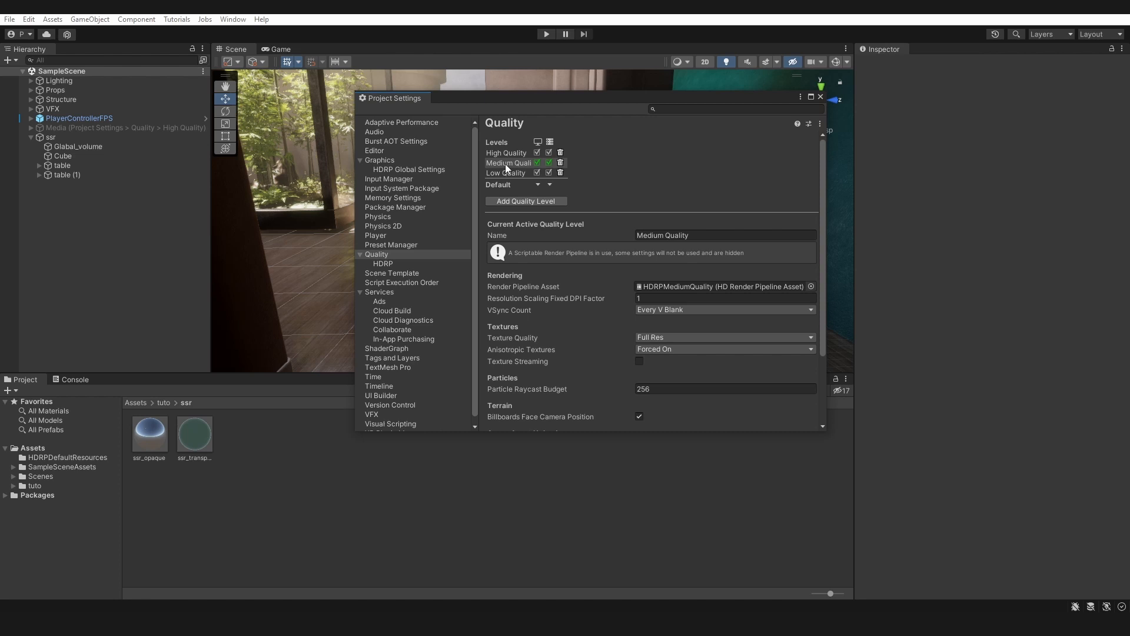
left_click(506, 152)
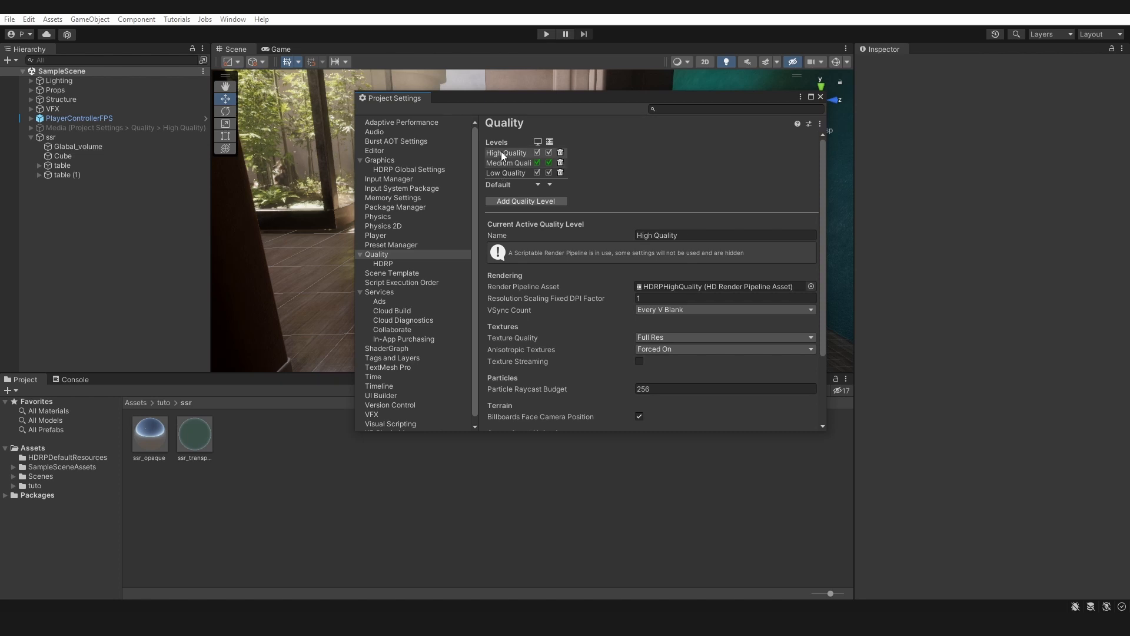
left_click(383, 264)
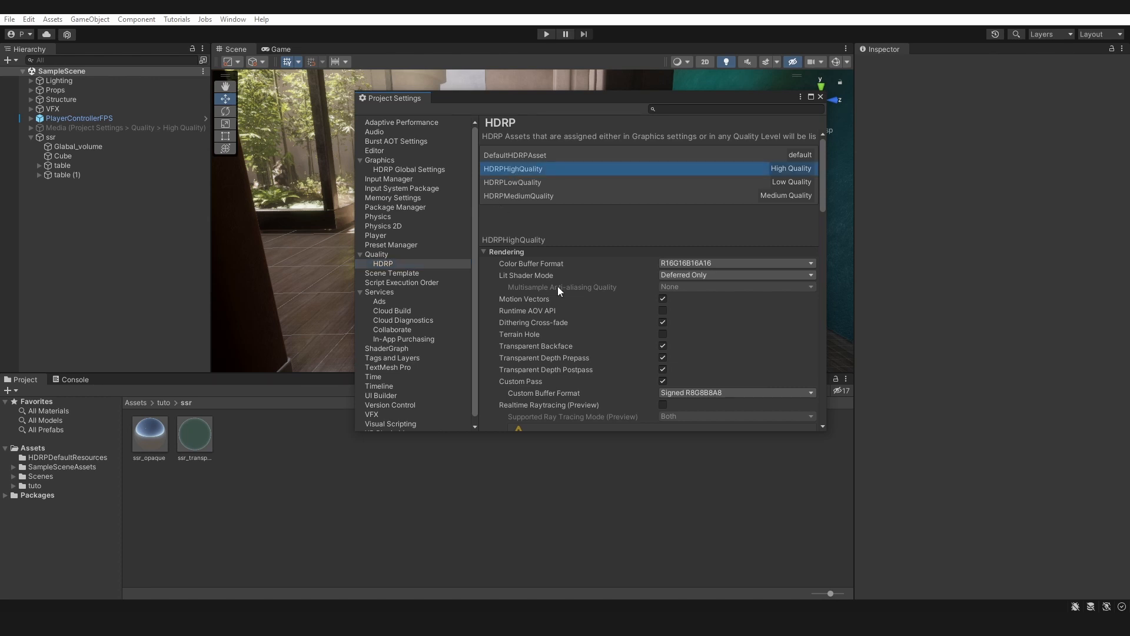
Enable Screen Space Reflection under Lighting > Reflections of the HDRPHighQuality asset.
scroll("down", 3)
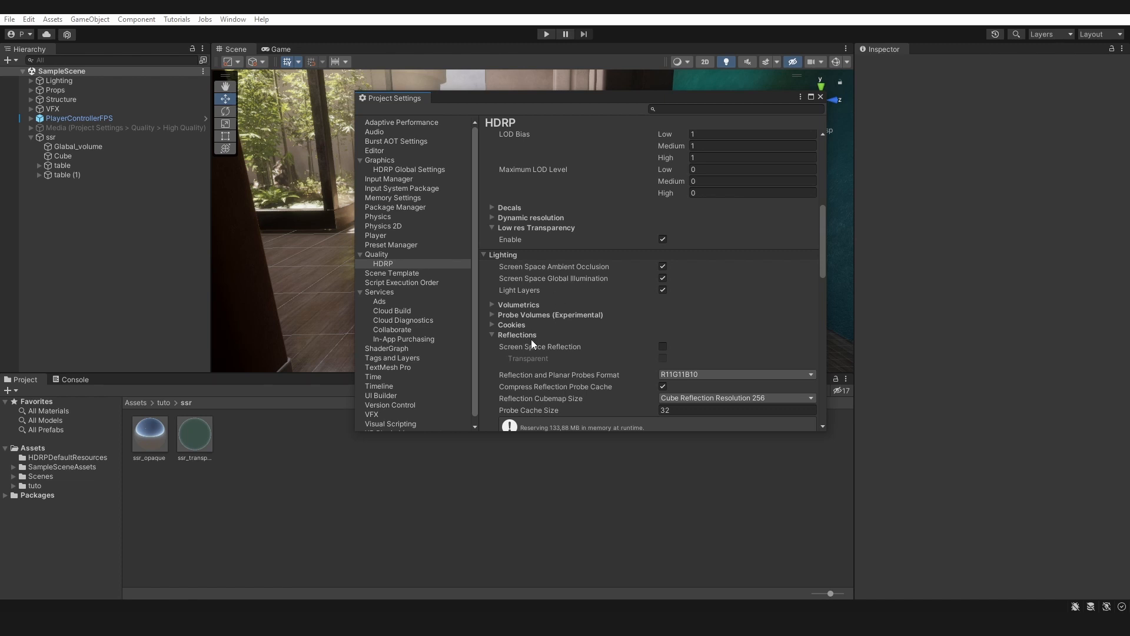
left_click(661, 346)
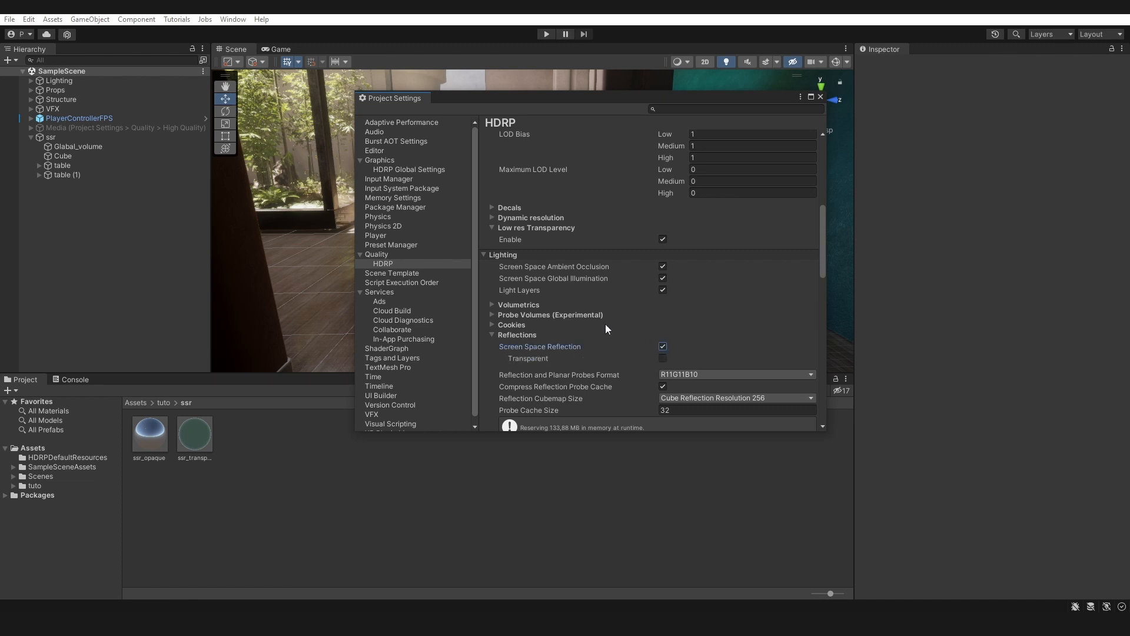
left_click(662, 358)
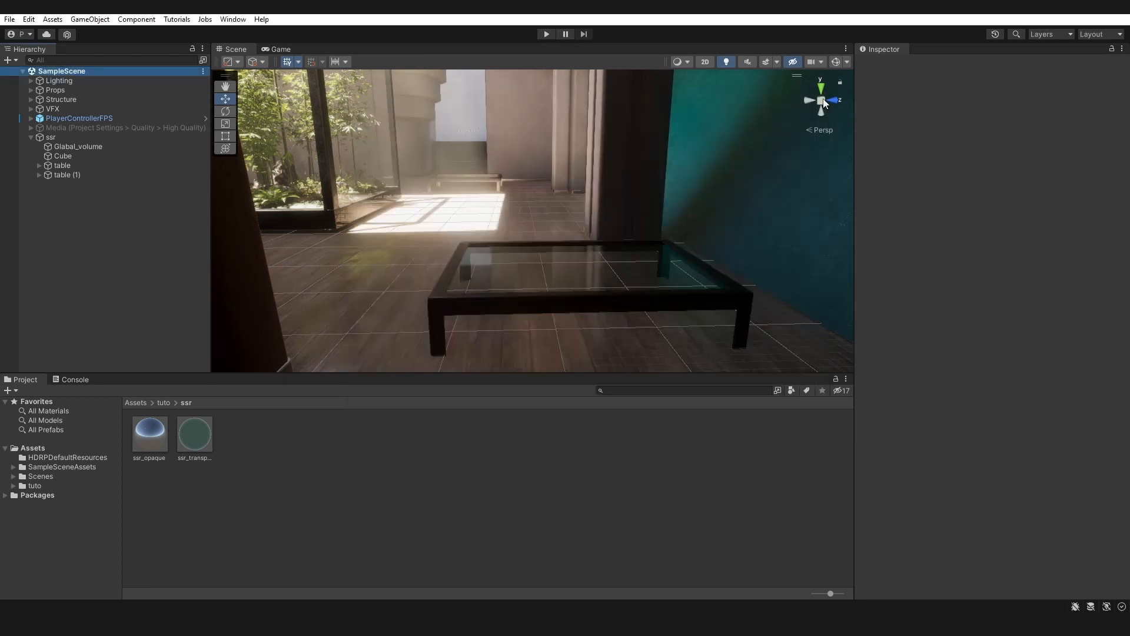
mouse_move(533, 202)
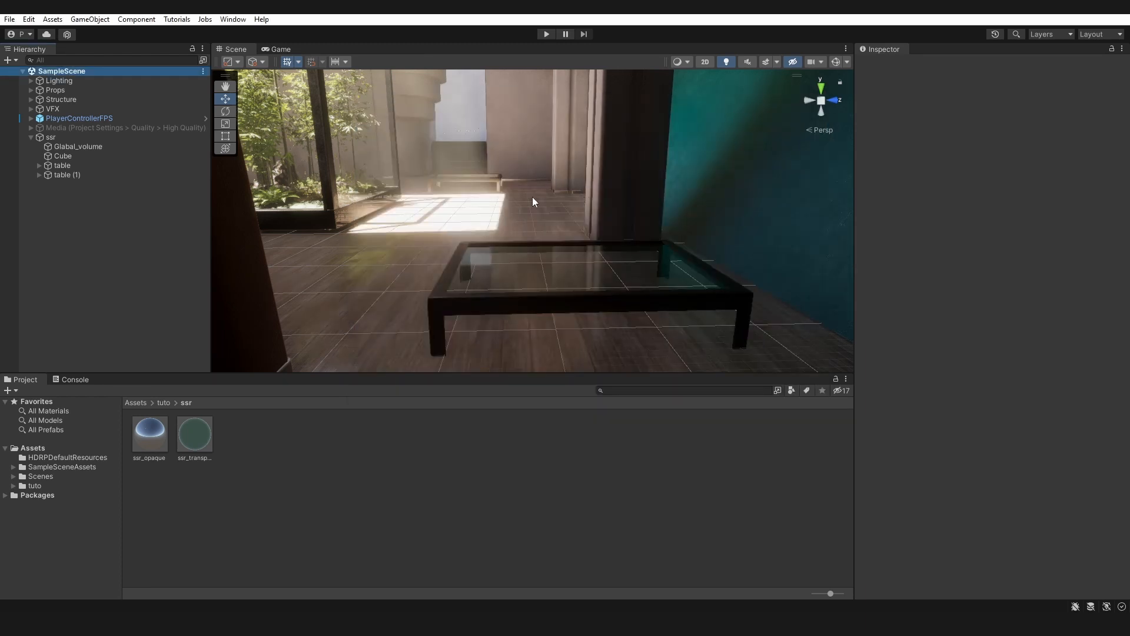
Select Global_volume in the Hierarchy to show its Volume component overrides.
left_click(78, 146)
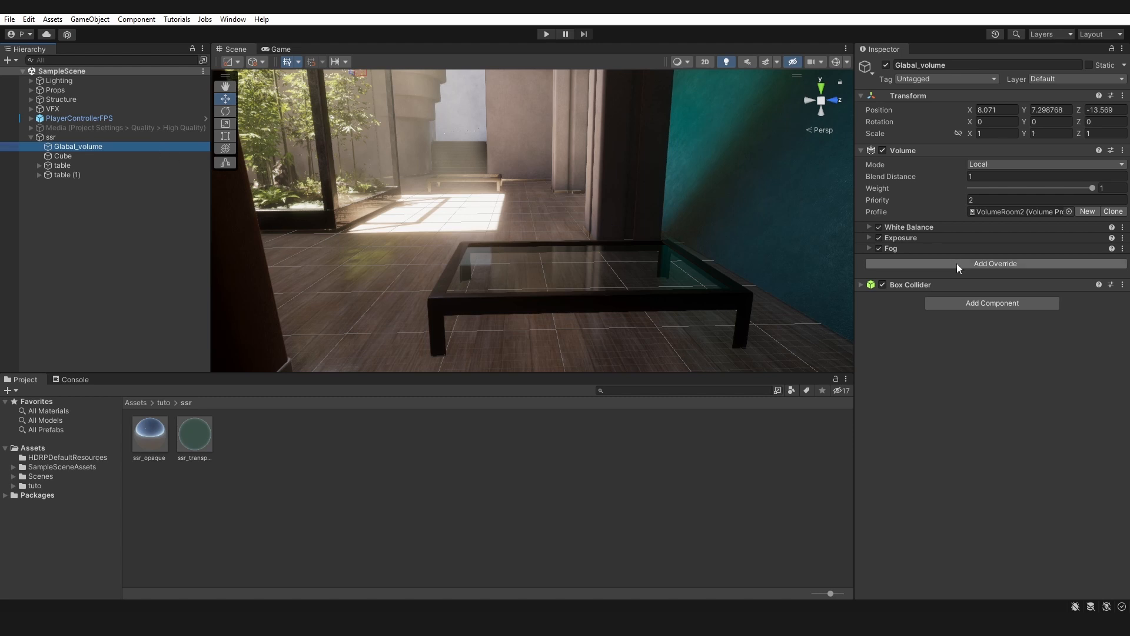
Add a Screen Space Reflection override via Add Override, searching 'sc'.
left_click(995, 263)
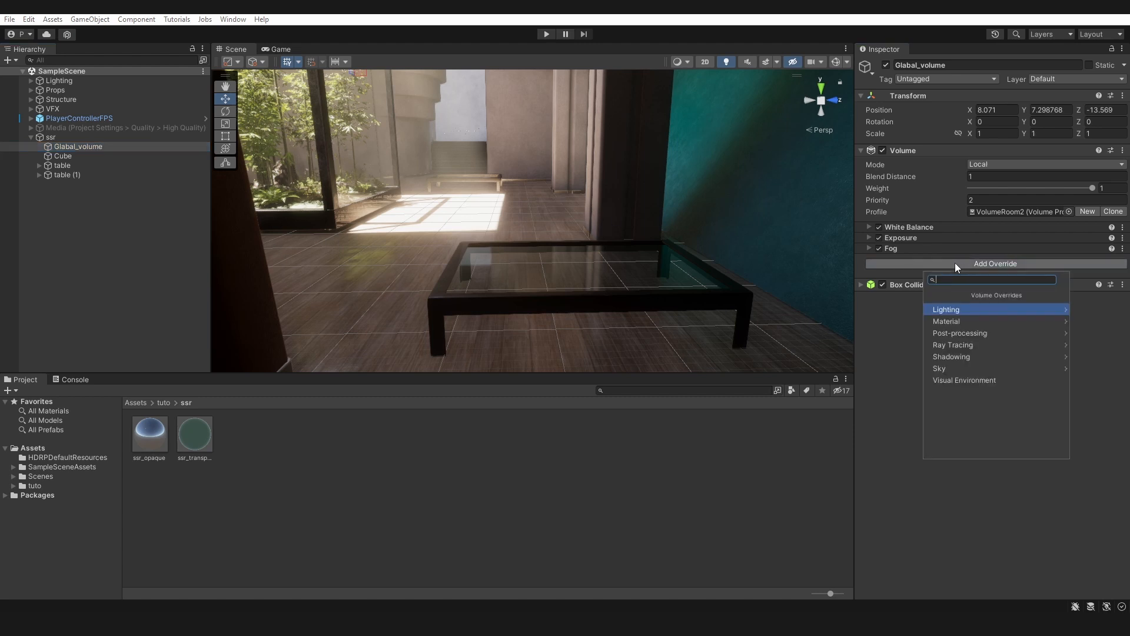
type("sc")
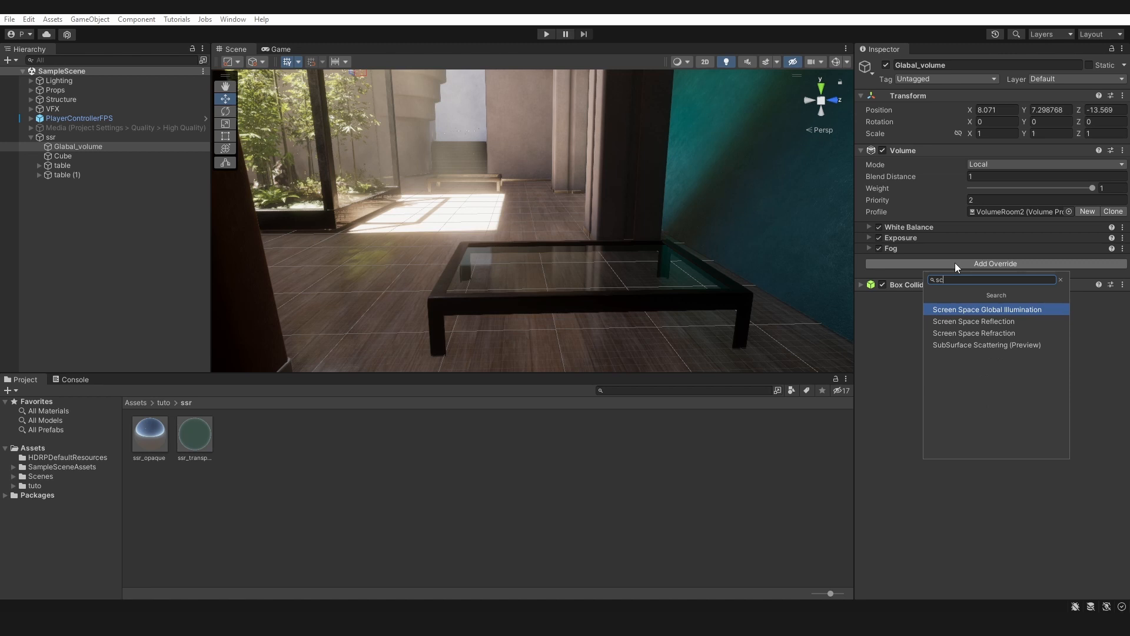
mouse_move(972, 321)
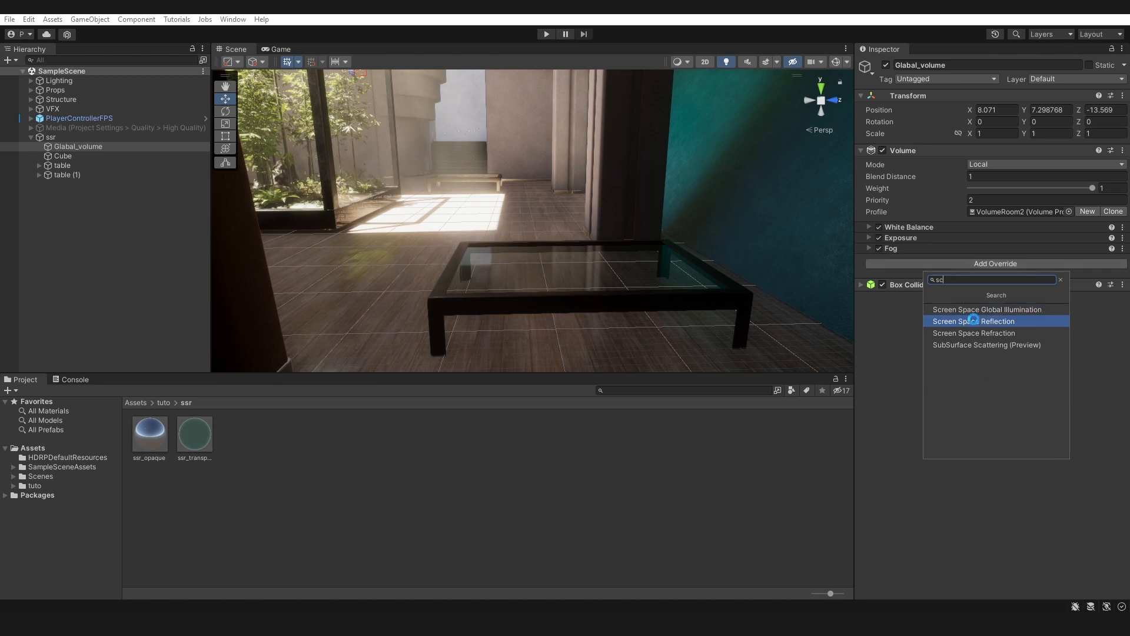
left_click(974, 320)
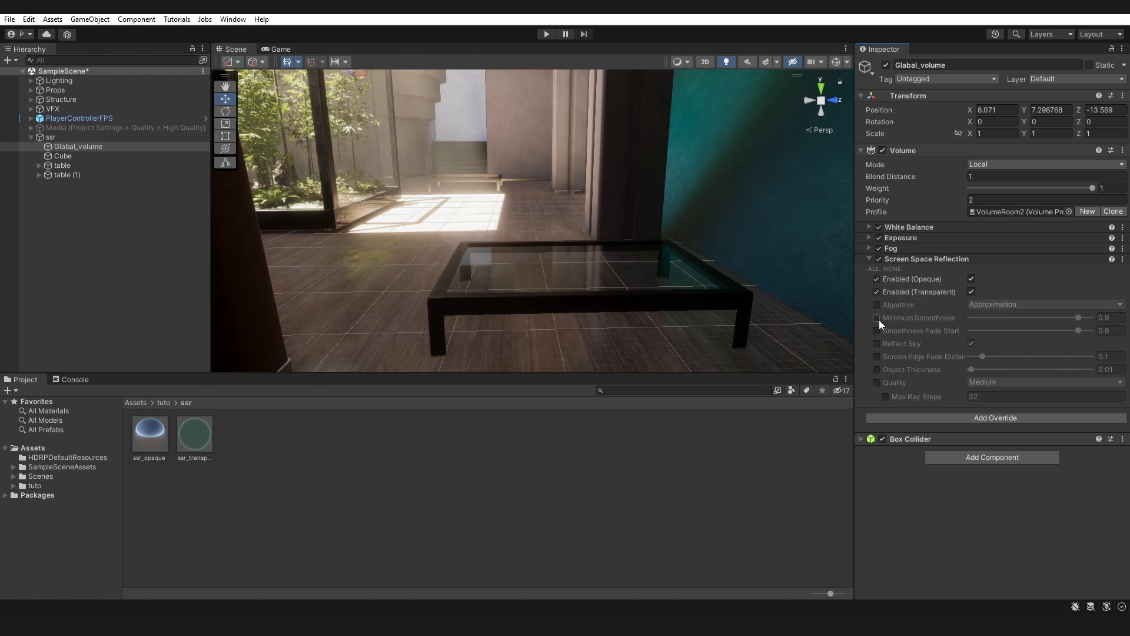
Drag Minimum Smoothness to 0 and override Quality, picking a reflection quality level.
left_click_drag(1080, 317, 1027, 317)
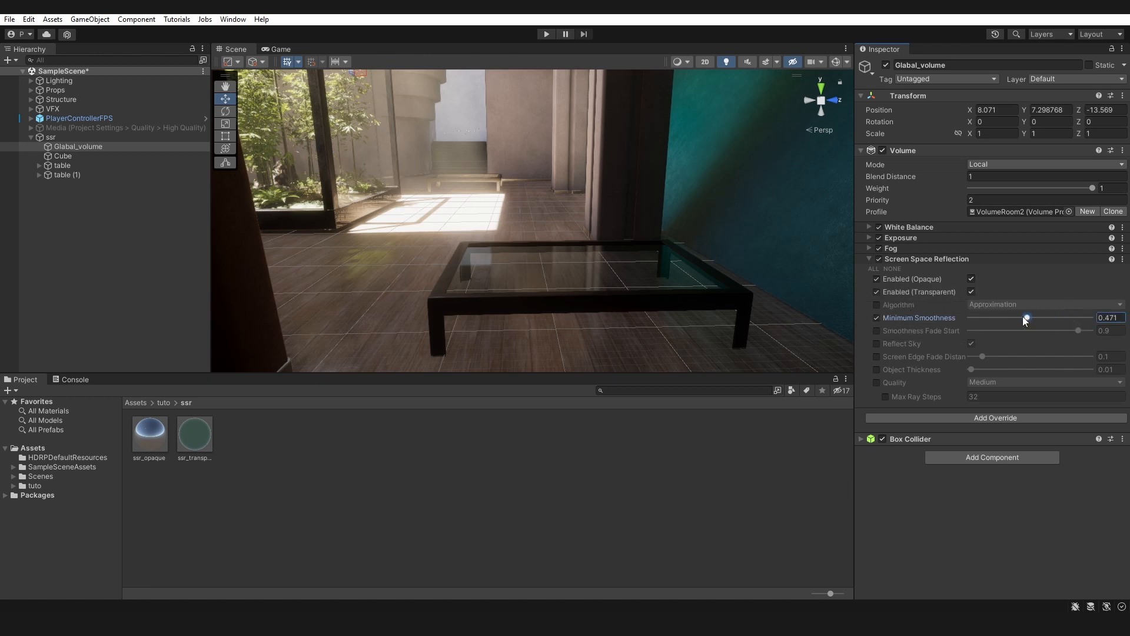
left_click_drag(1027, 317, 970, 317)
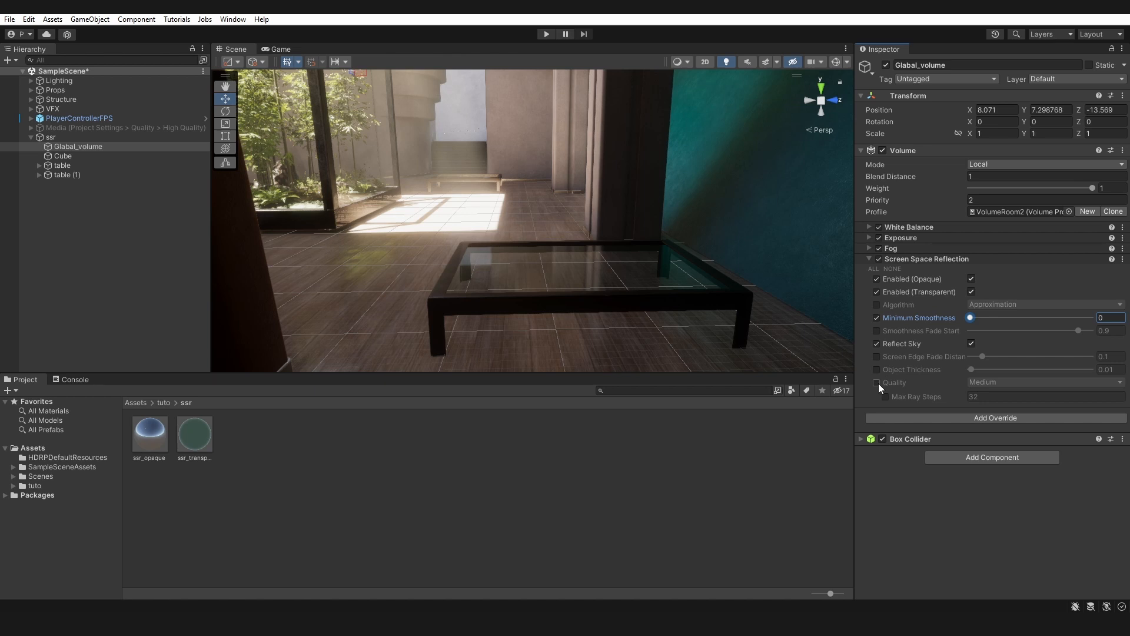
left_click(1042, 382)
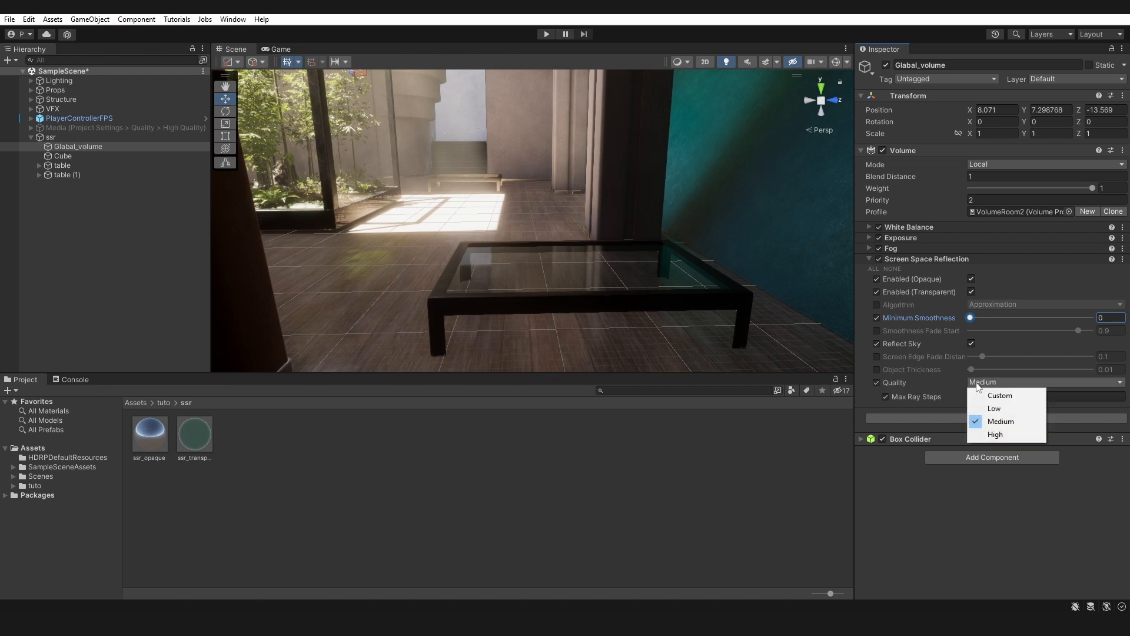
left_click(996, 435)
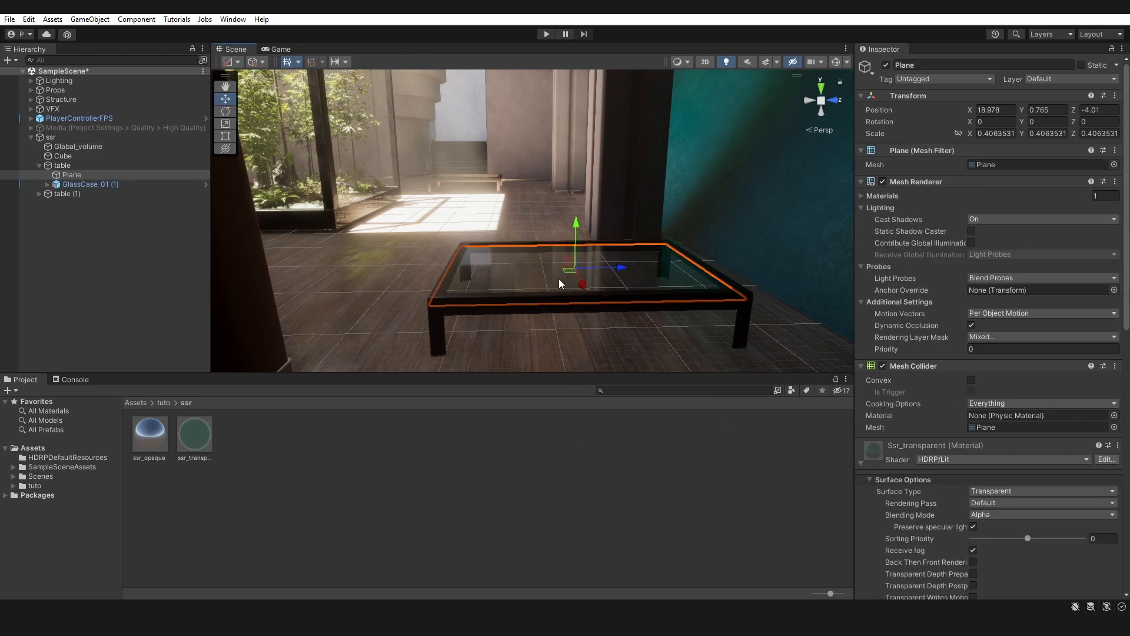
Enable Receive SSR Transparent in the Ssr_transparent material's Surface Options on the glass Plane.
scroll("down", 3)
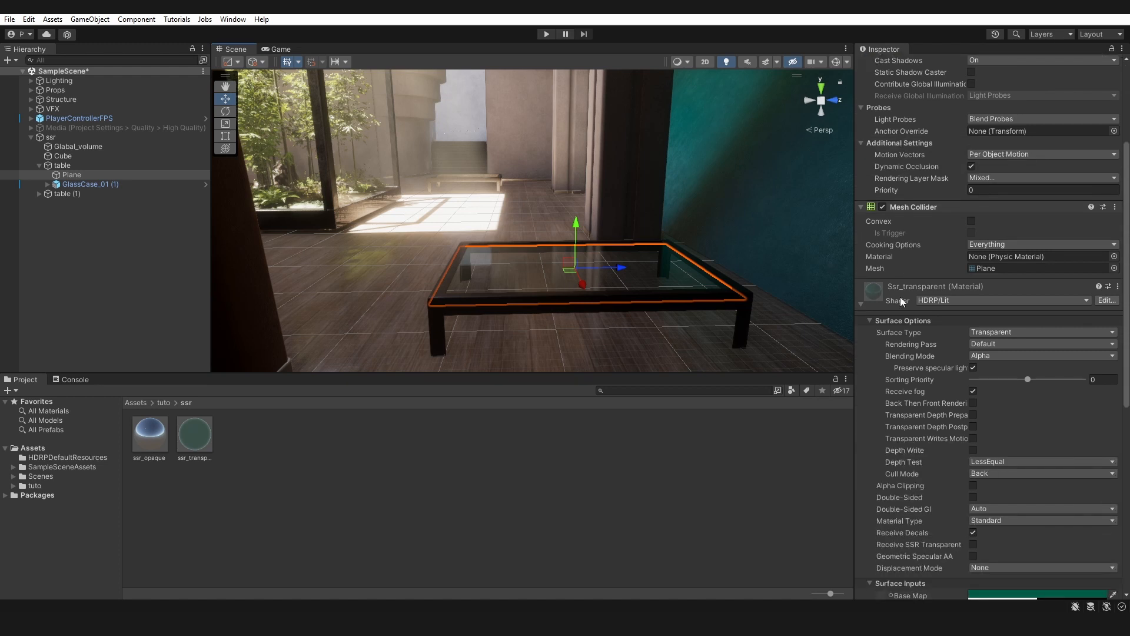
scroll("down", 3)
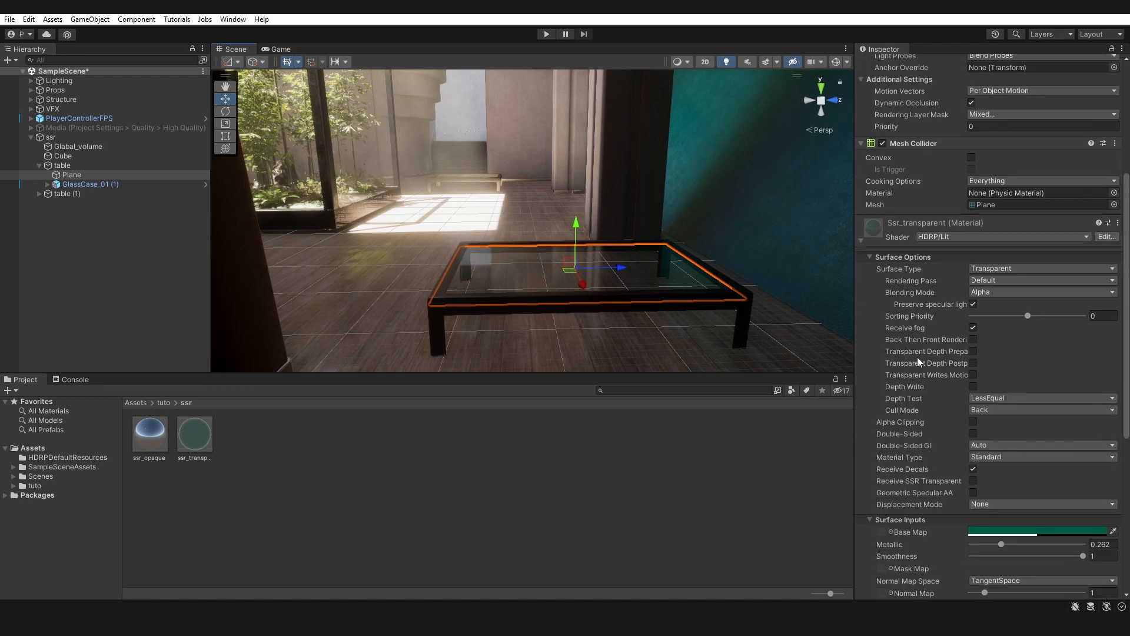
mouse_move(921, 410)
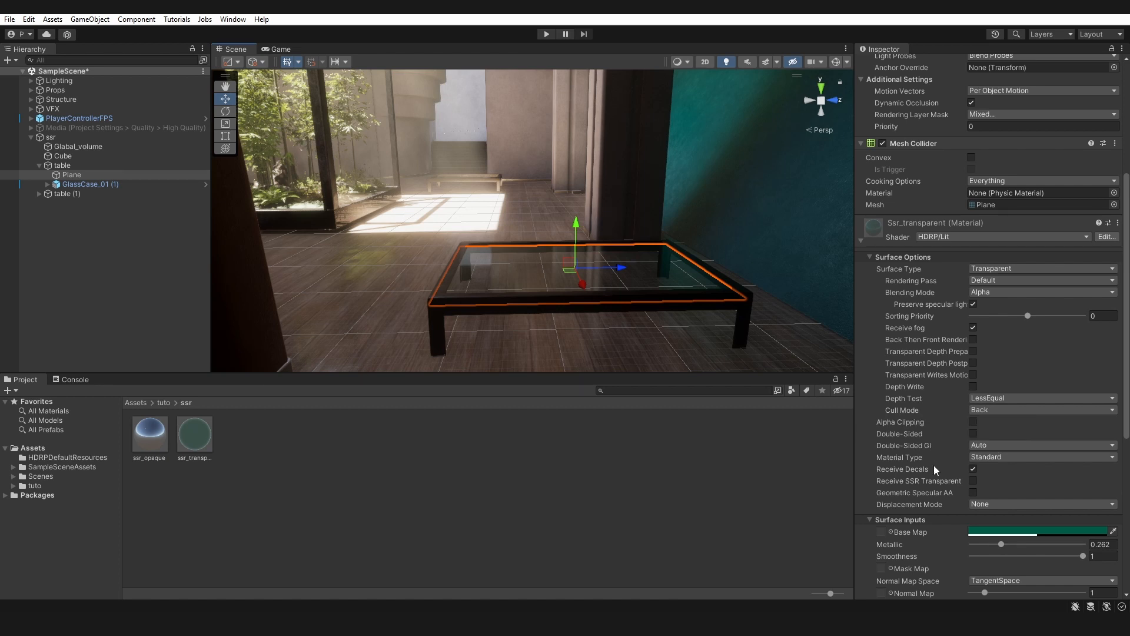
left_click(973, 481)
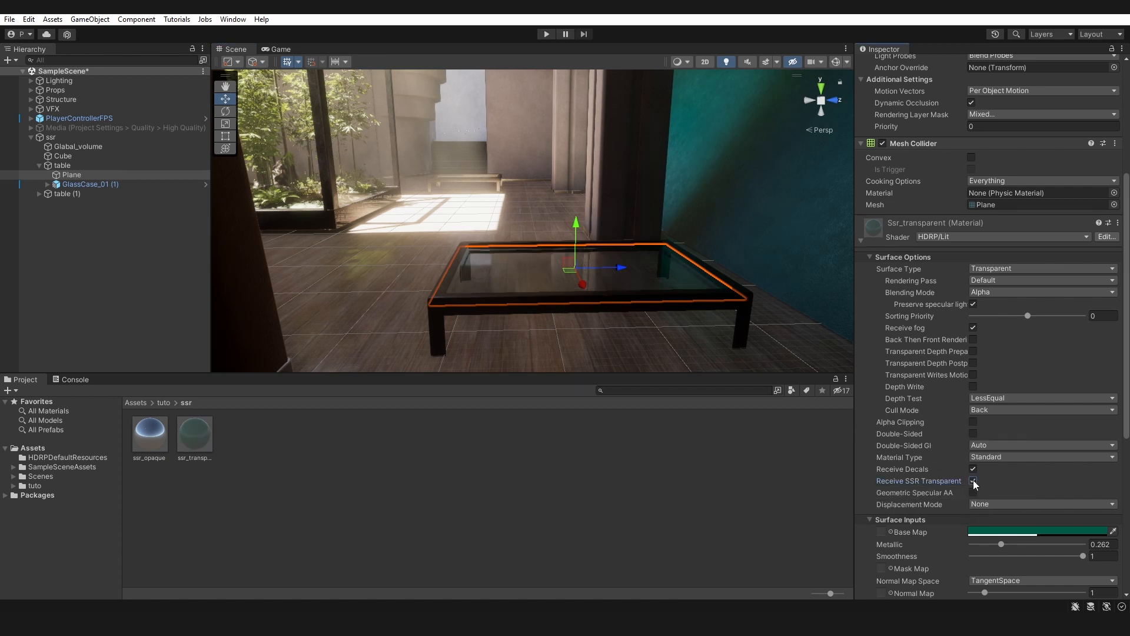
left_click(973, 481)
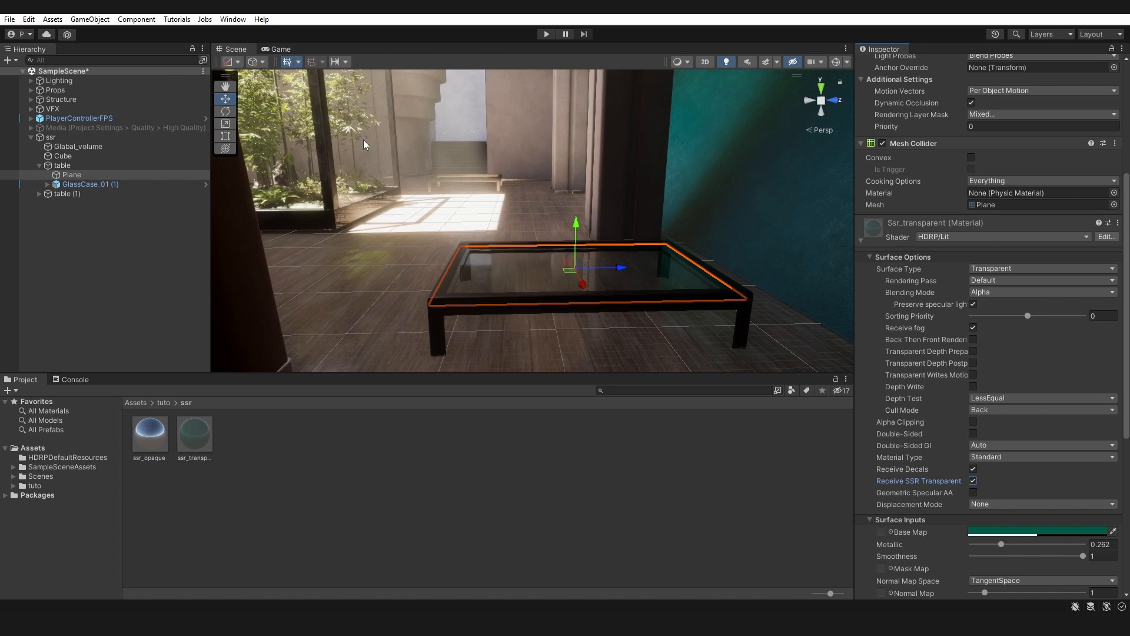